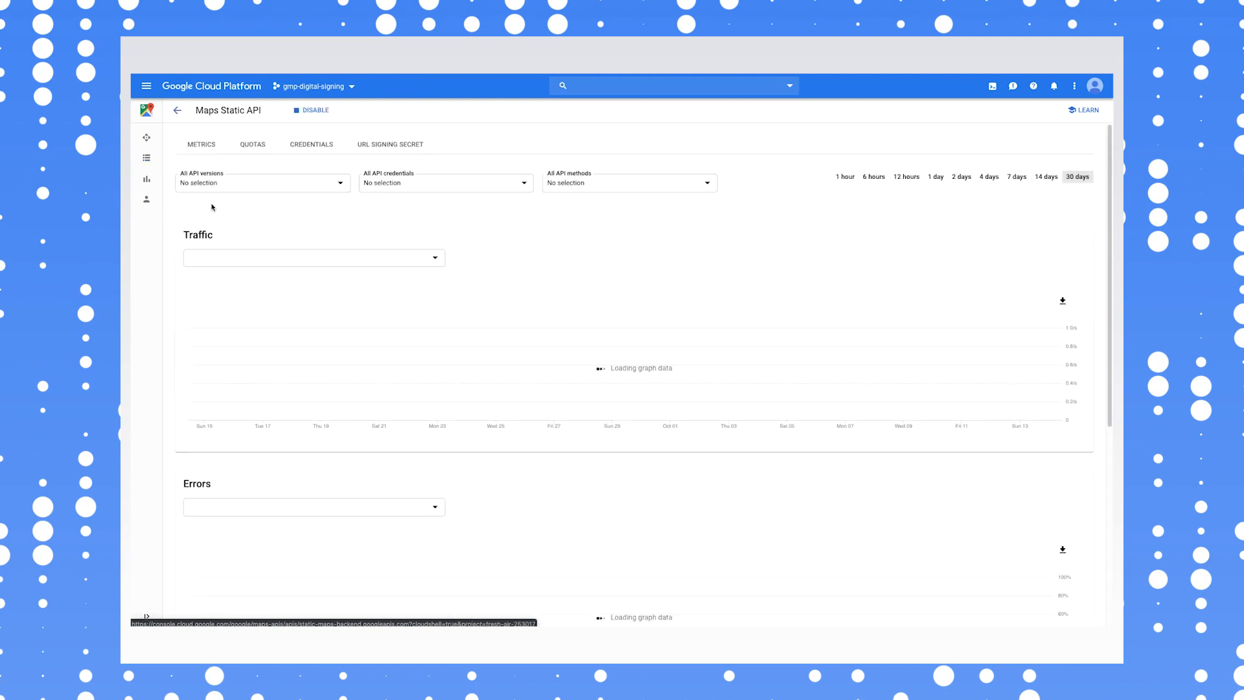
Reduce the Maps Static API unsigned requests per day quota to 0 and confirm the change.
click(252, 144)
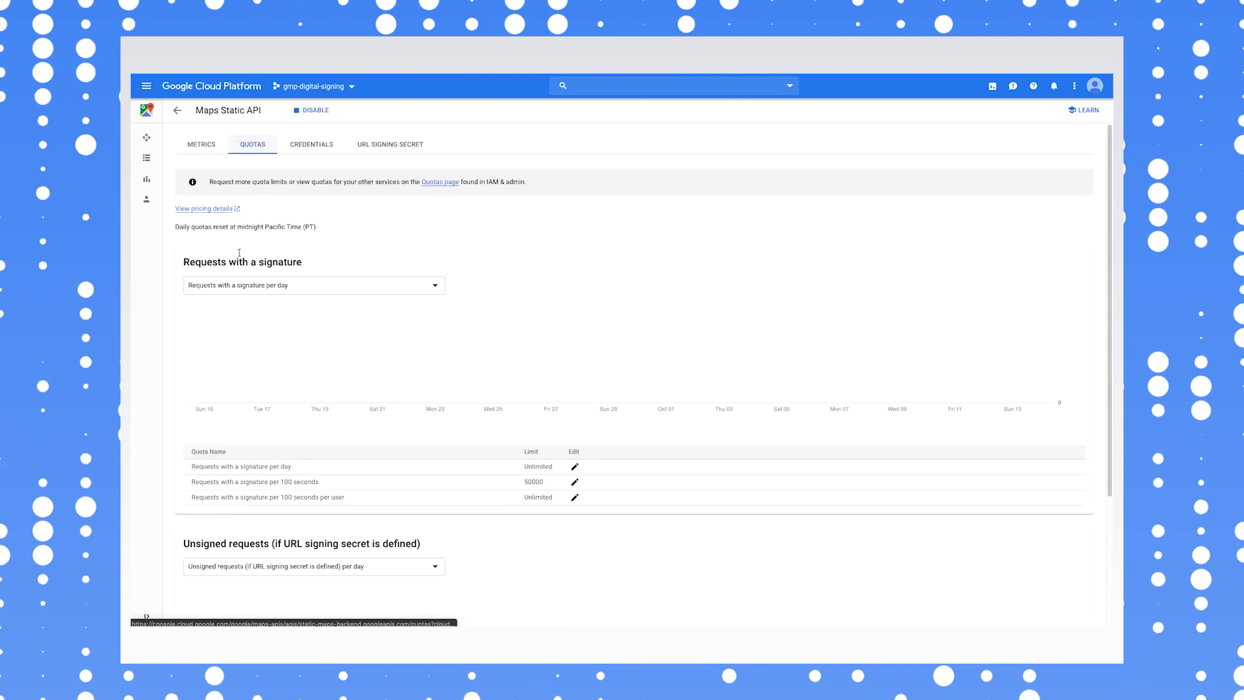
scroll(down, 3)
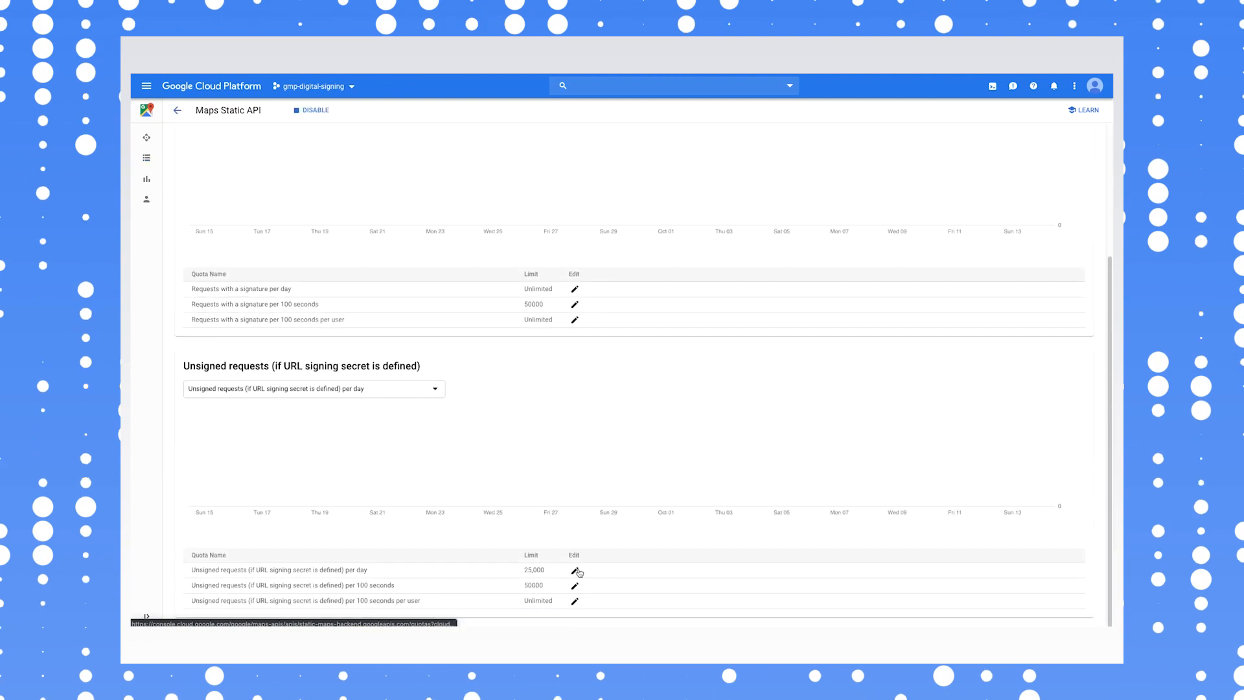
click(576, 570)
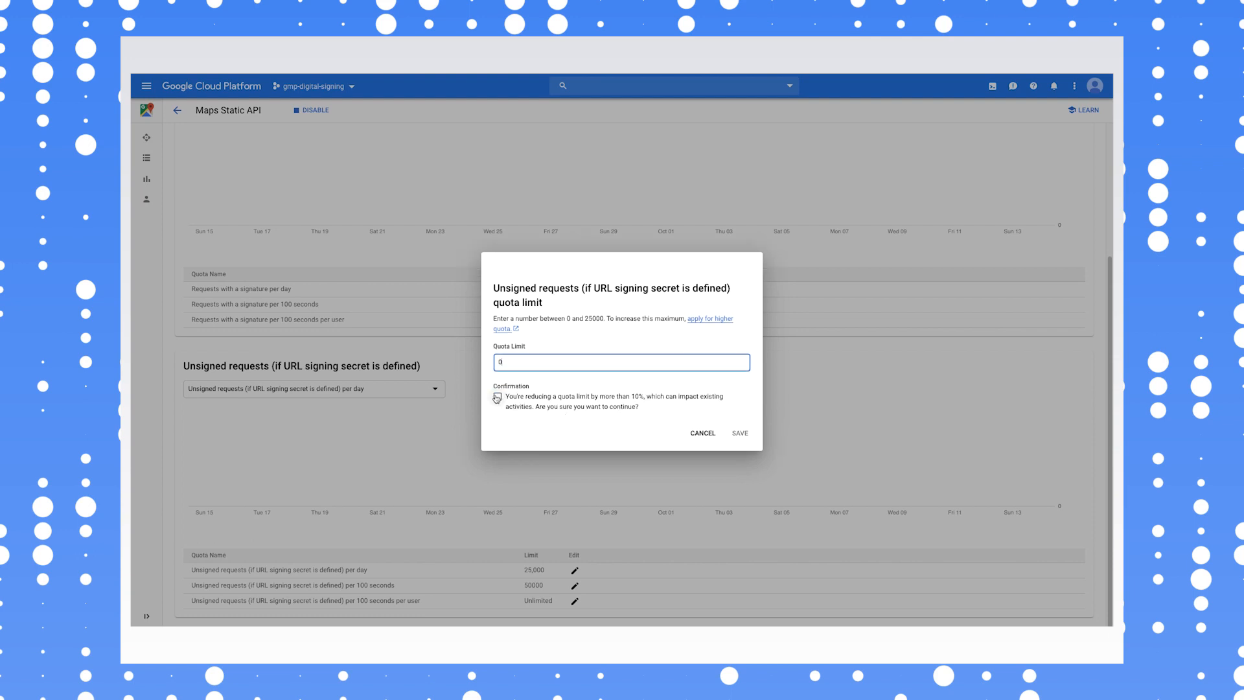
click(741, 433)
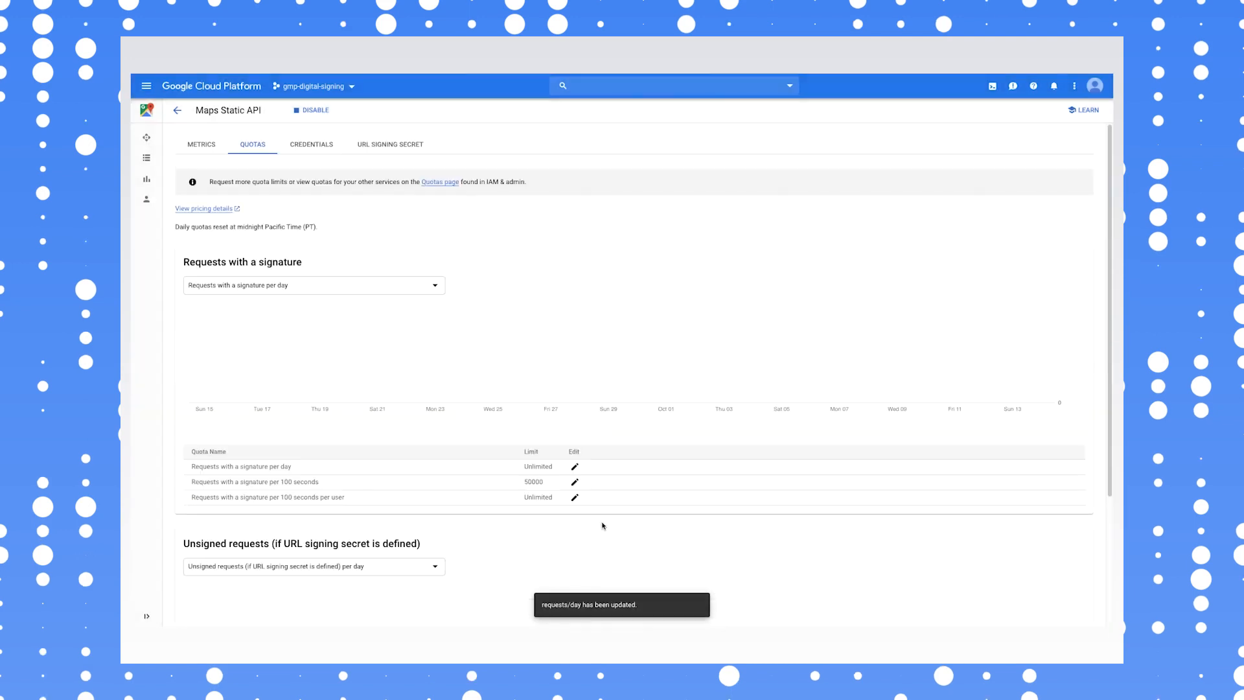
scroll(down, 3)
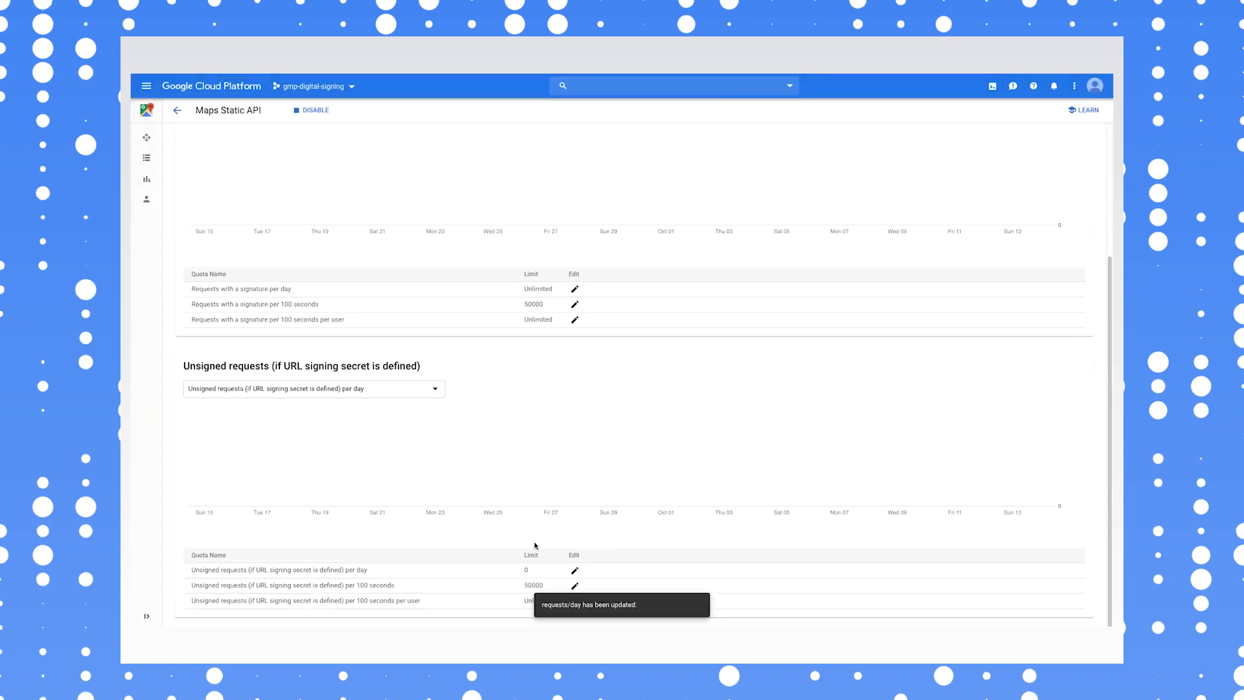
Reduce the unsigned requests per 100 seconds and per 100 seconds per user quotas to 0.
click(576, 584)
text(0)
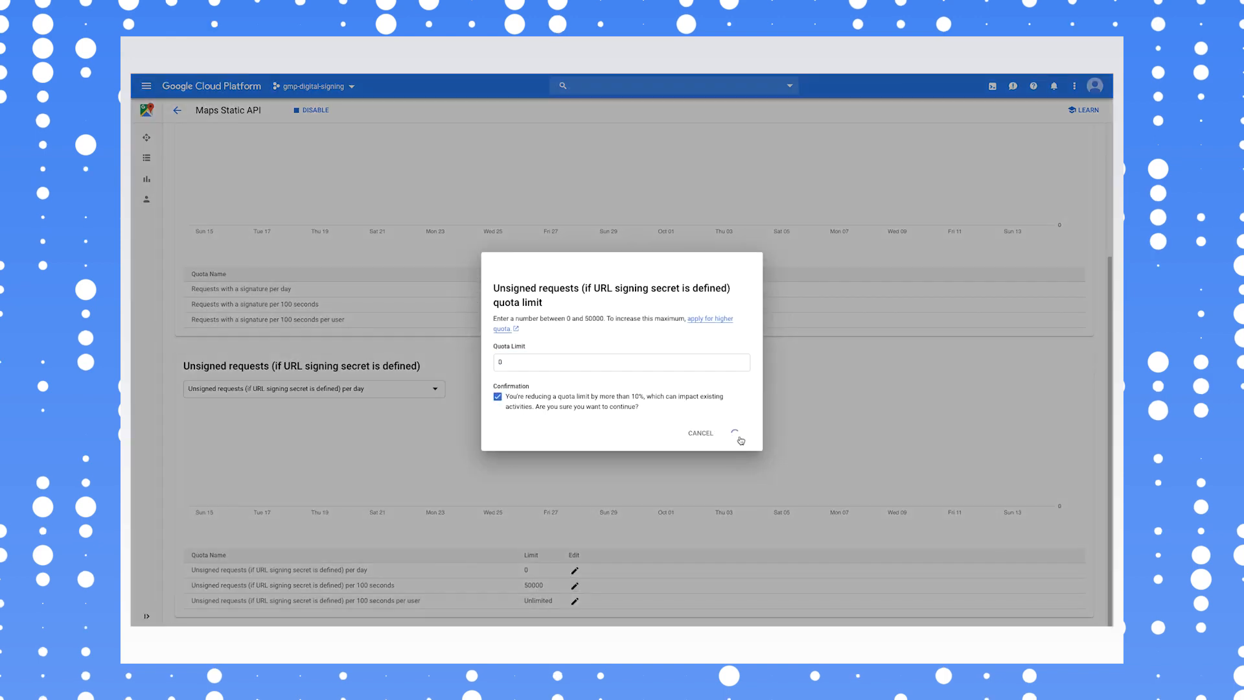
click(738, 433)
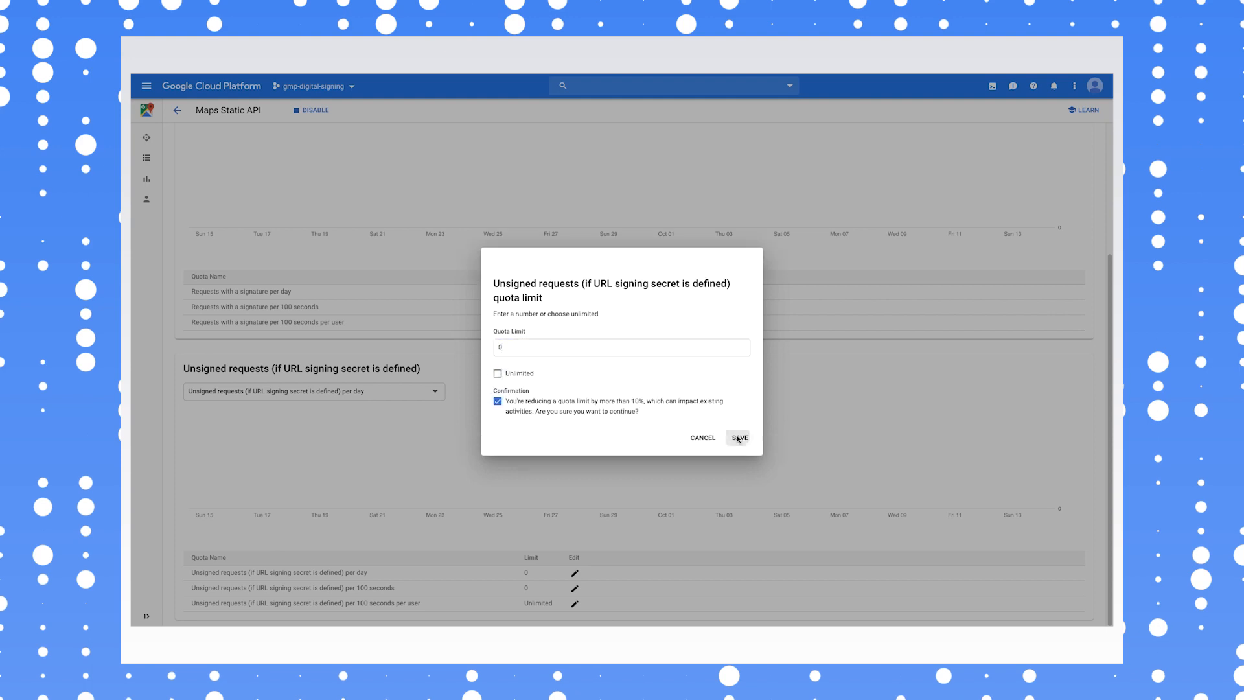
click(738, 439)
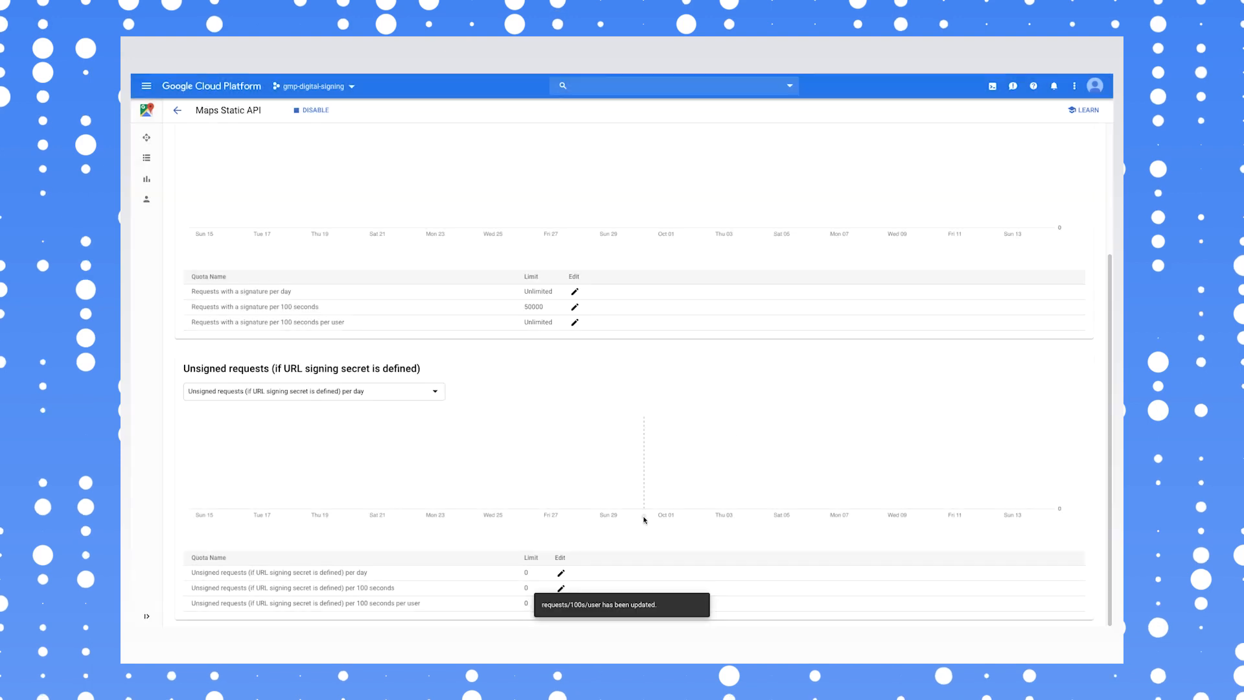
mouse_move(471, 537)
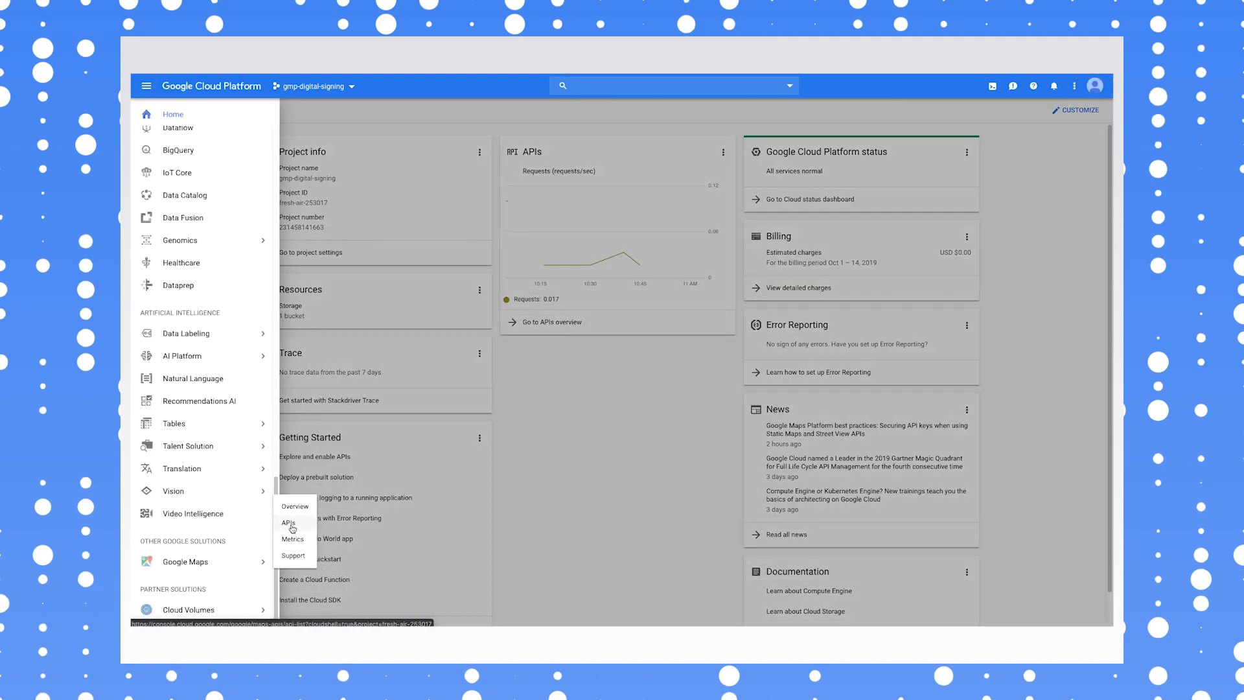
Show the Google Maps APIs list with Maps Static API and Street View Static API enabled.
click(288, 525)
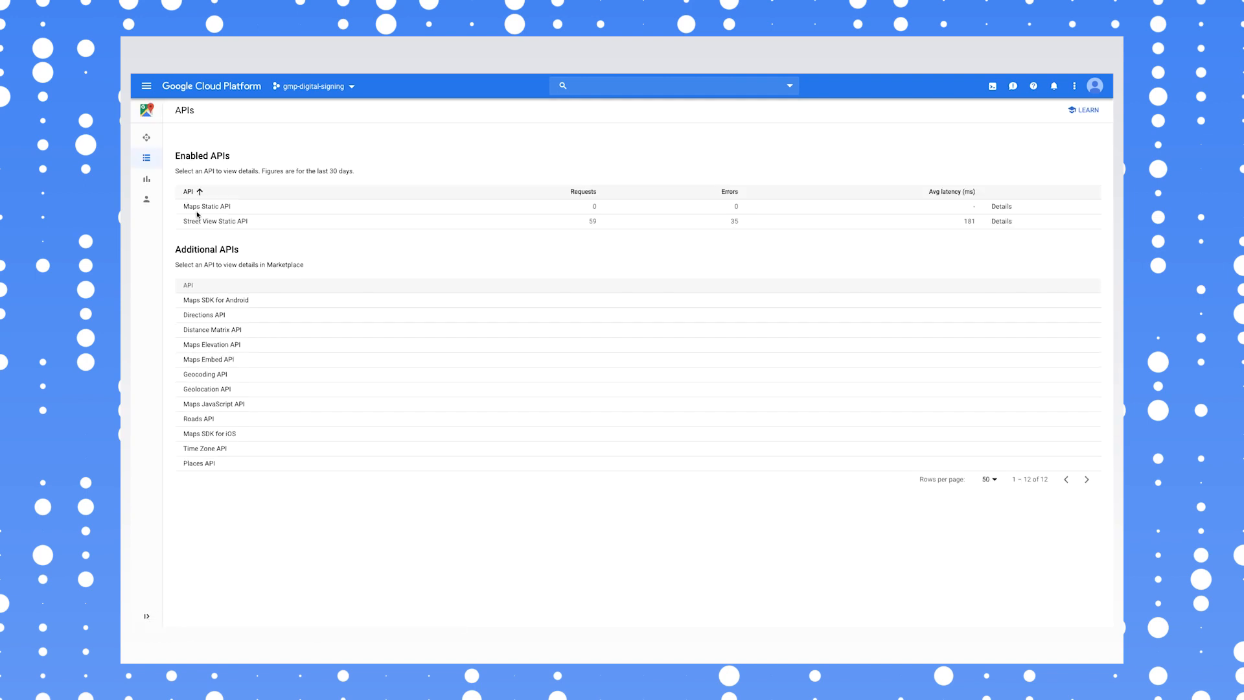